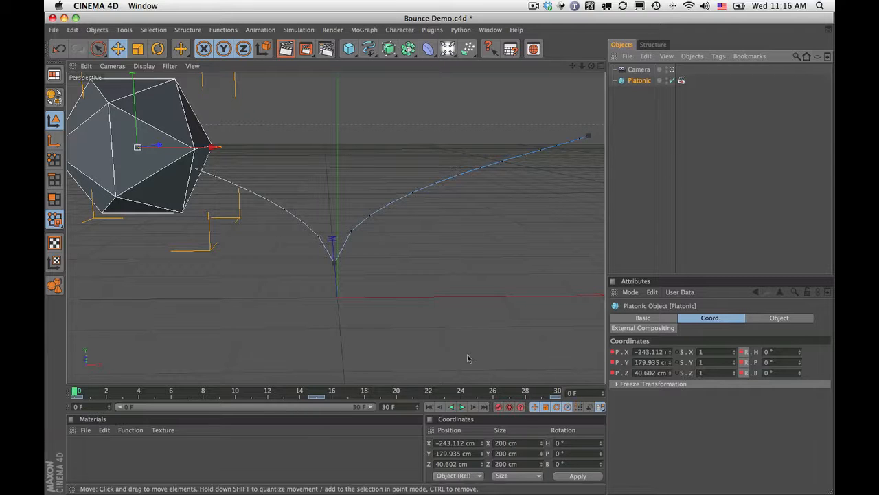
Select the scene camera, then reselect the Platonic object in the Object Manager.
left_click(462, 407)
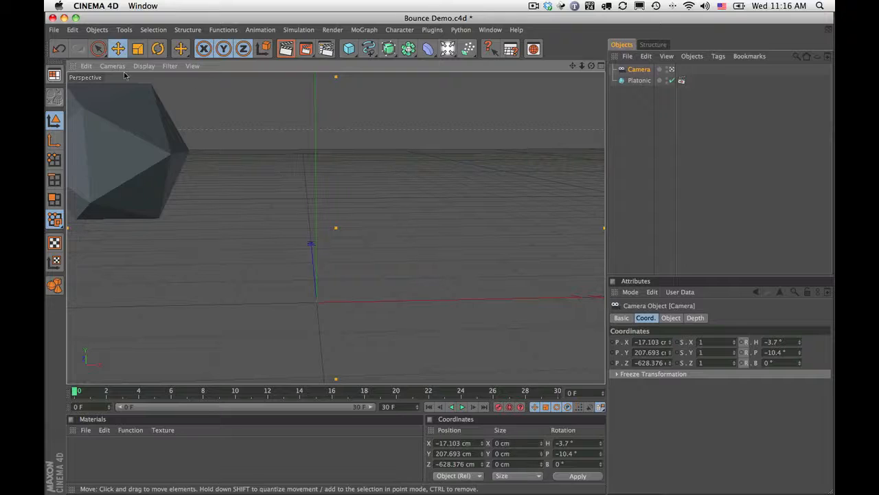
left_click(113, 66)
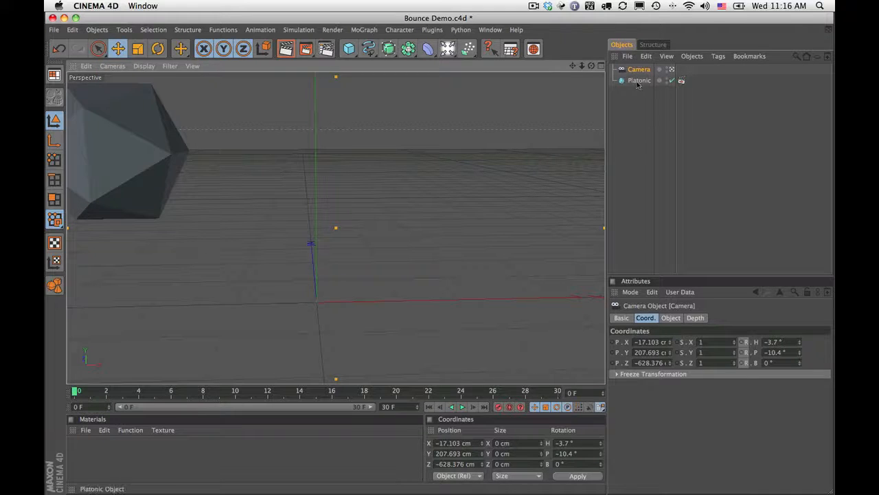
left_click(639, 80)
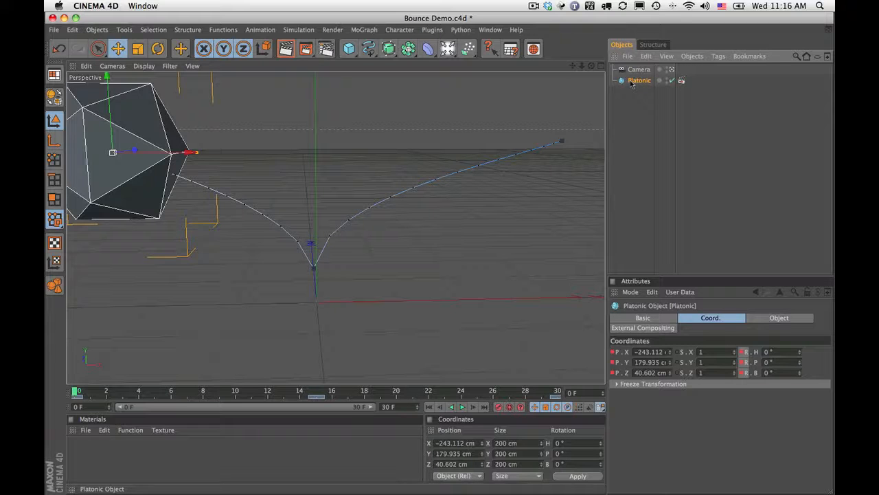
Add a CINEMA 4D External Compositing tag to the Platonic object.
right_click(640, 80)
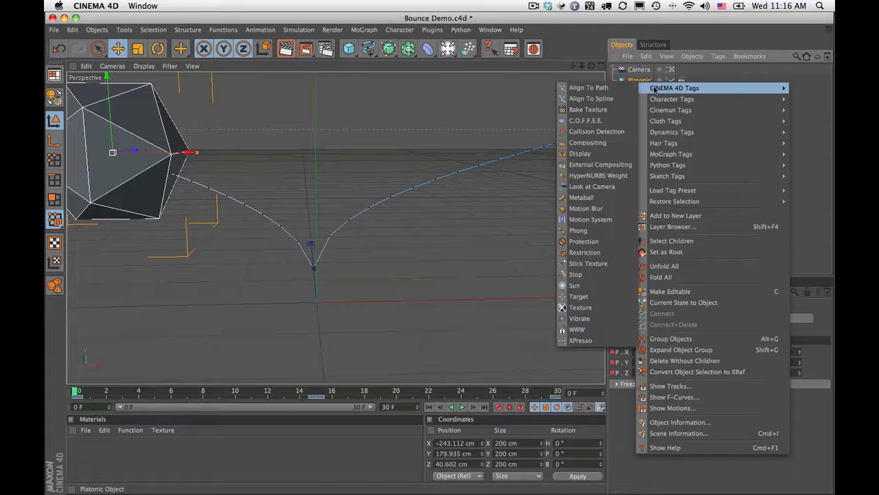
mouse_move(593, 168)
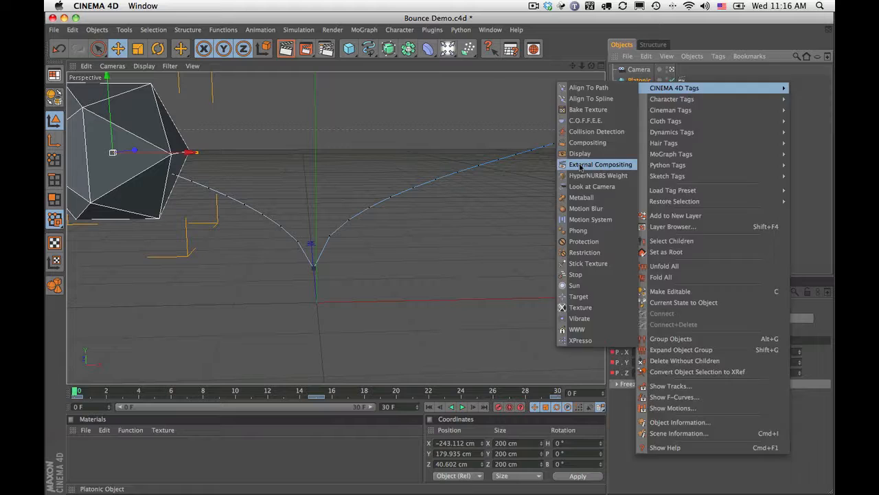
left_click(600, 165)
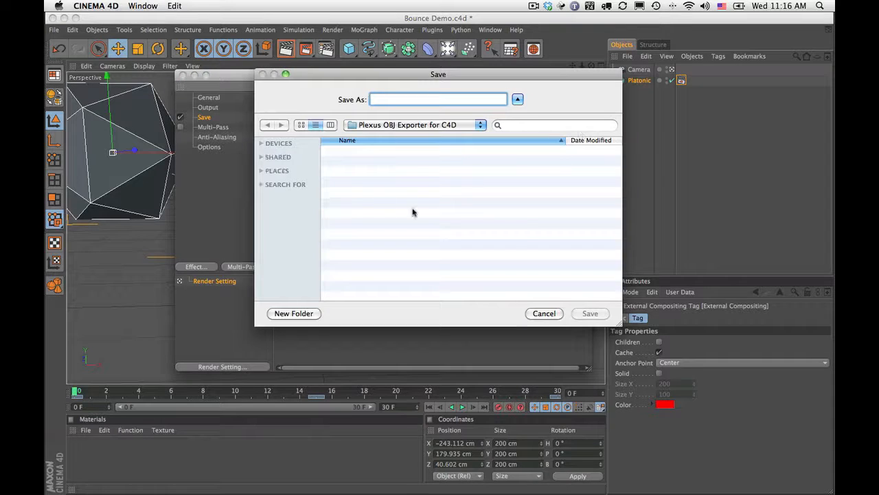
mouse_move(415, 206)
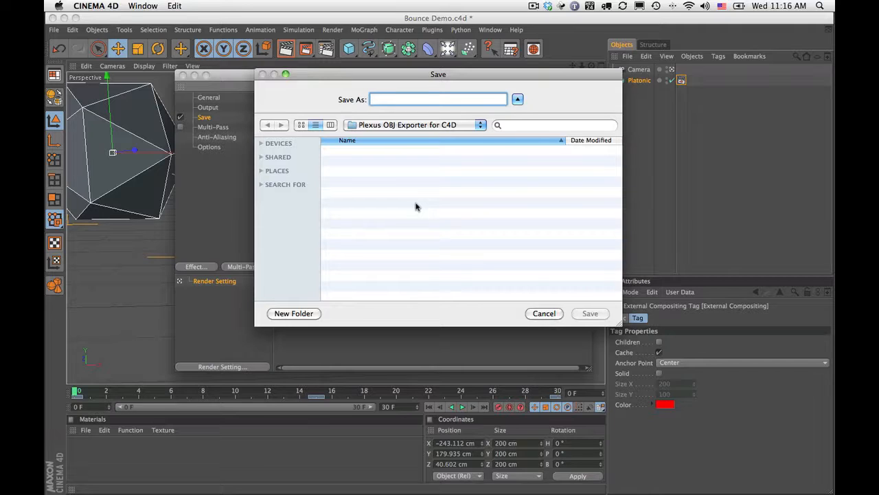
Name the render output file 'Bounce Demo'.
left_click(439, 99)
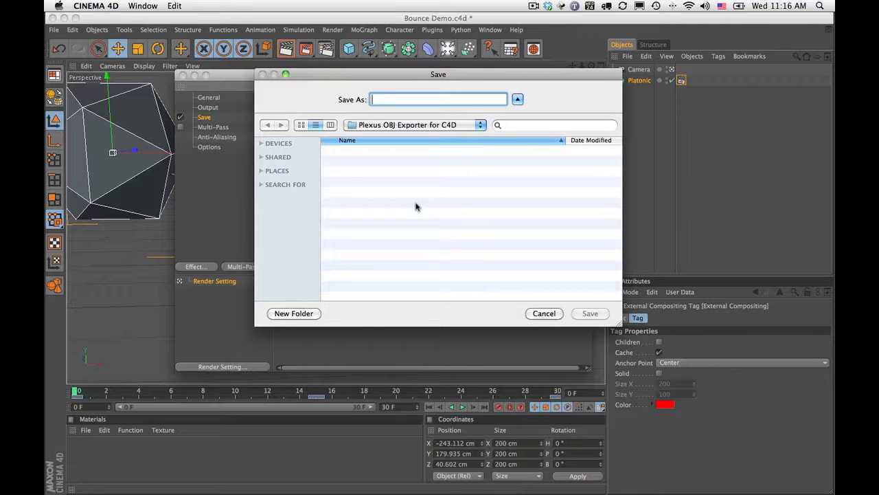
type("B")
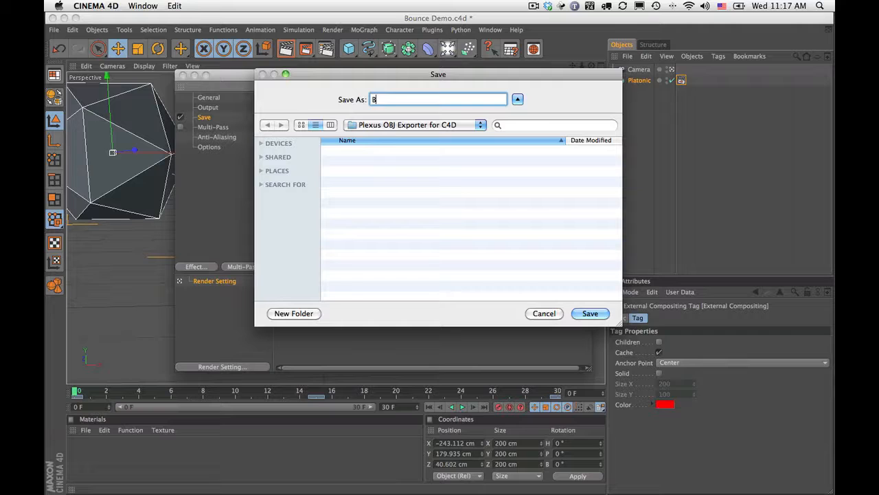
type("ounce Demo")
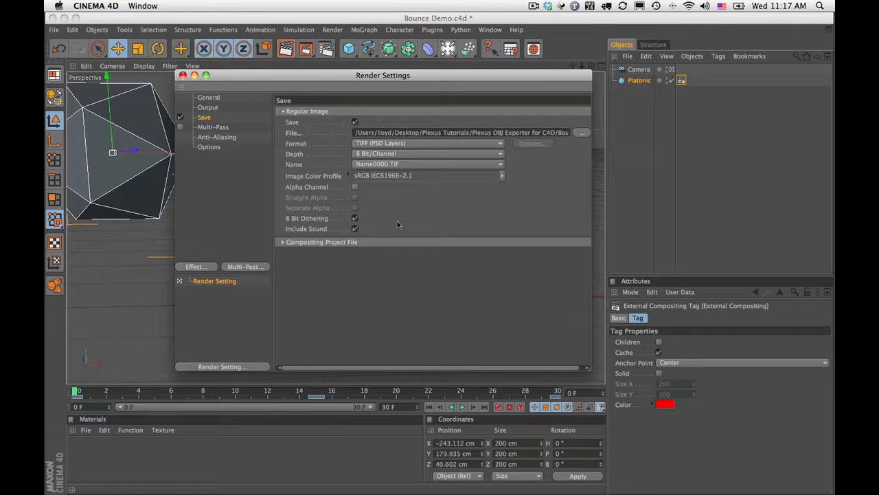
mouse_move(327, 249)
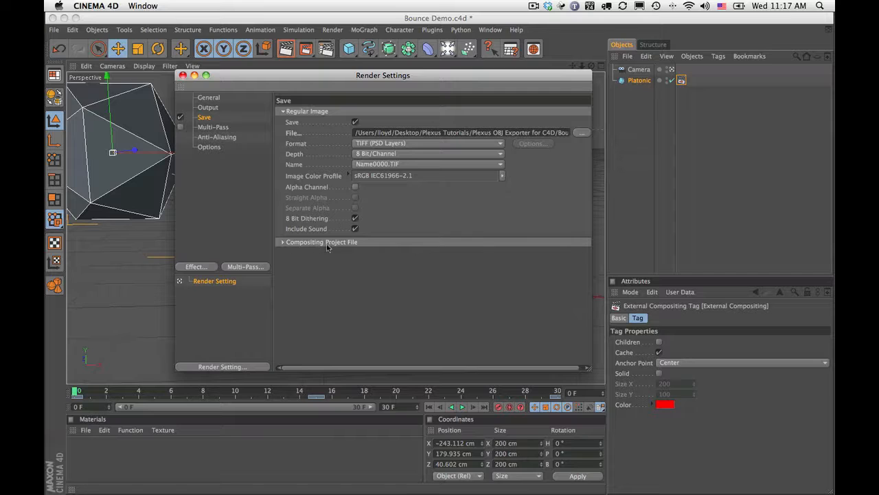
Enable saving the compositing project file and save Bounce Demo.aec for After Effects.
left_click(283, 241)
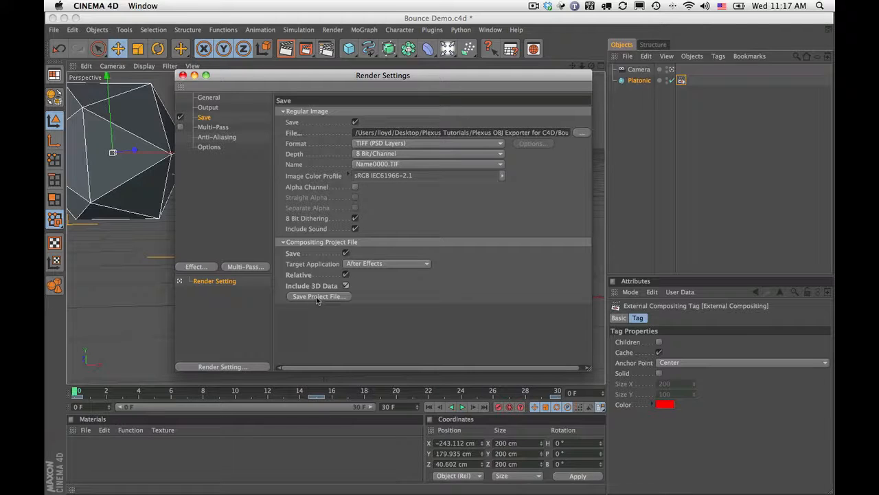
left_click(319, 297)
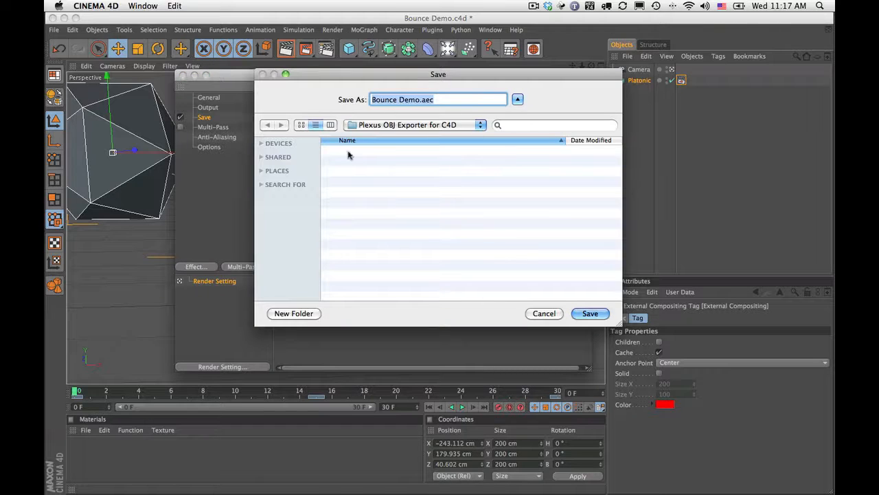
mouse_move(597, 278)
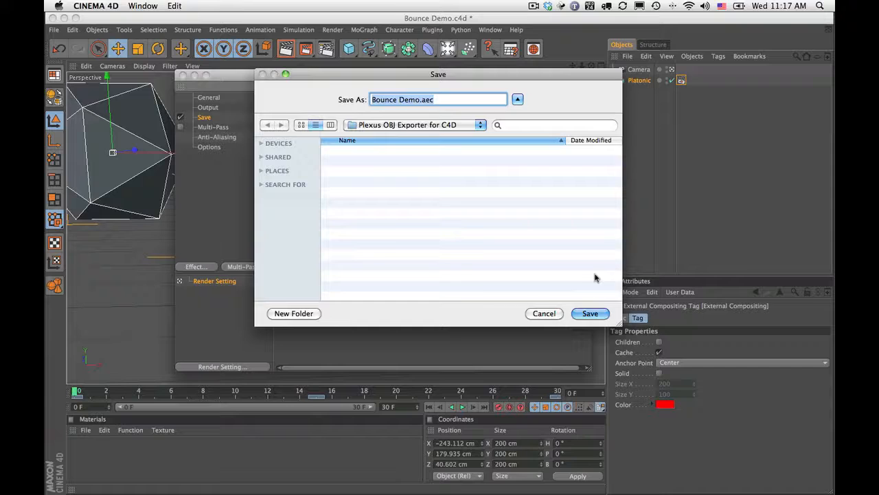
left_click(544, 313)
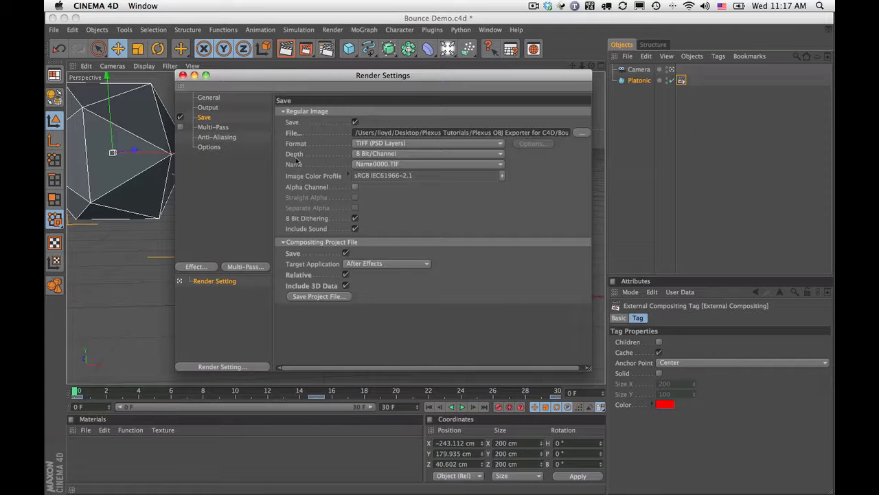
Confirm the output resolution of 1280×720 on the Output page.
left_click(209, 107)
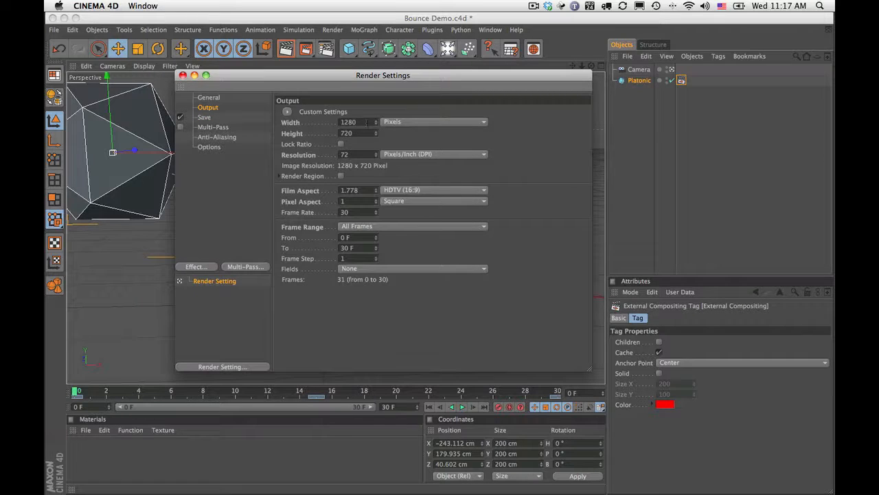
left_click(350, 121)
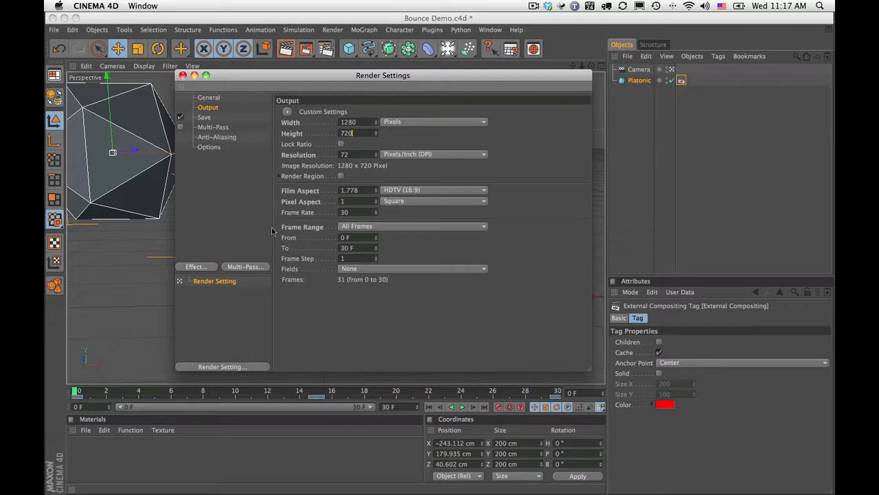
left_click(412, 226)
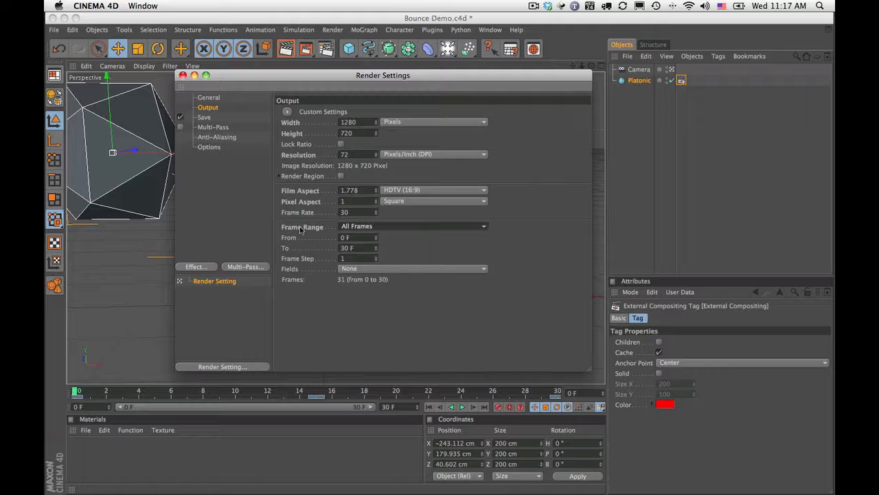
mouse_move(57, 378)
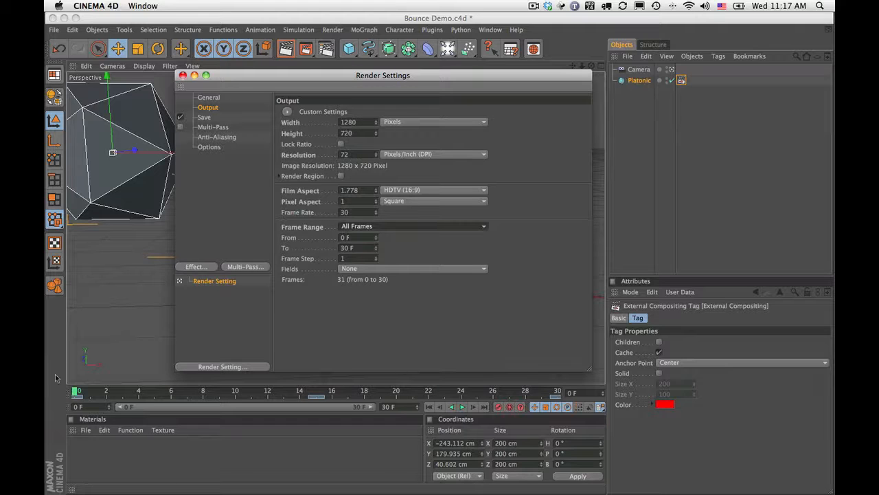
Set the frame range to All Frames (0–30) and close the Render Settings.
left_click(413, 225)
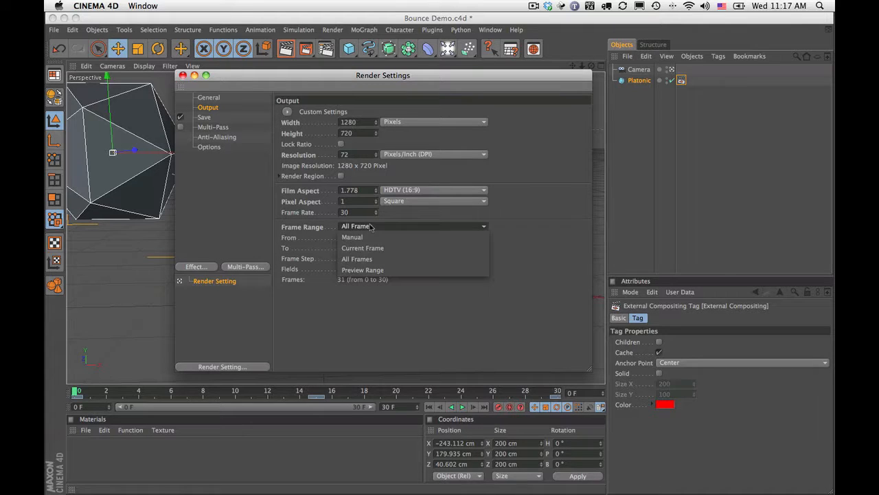
left_click(357, 258)
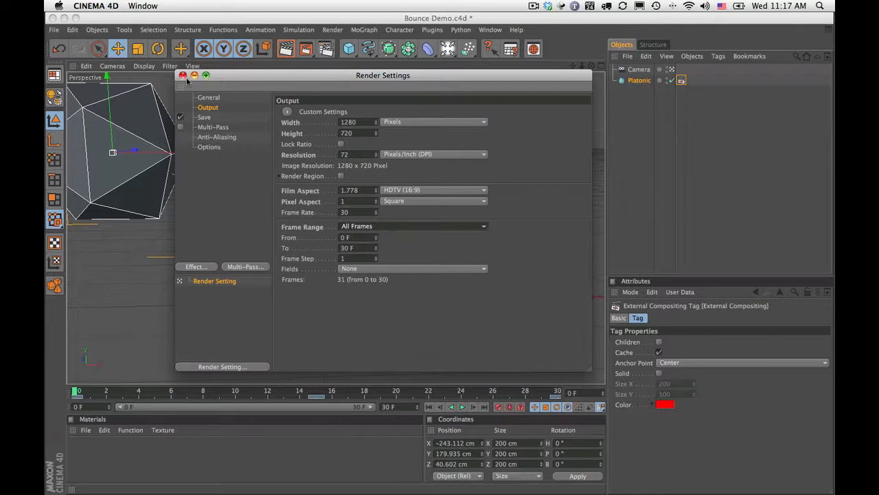
left_click(183, 74)
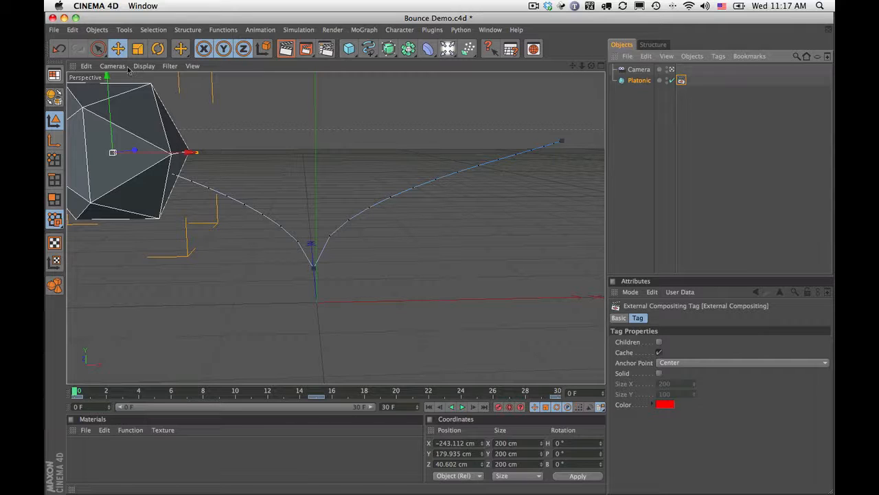
Export the scene via File > Export as a Plexus OBJ Sequence.
left_click(53, 30)
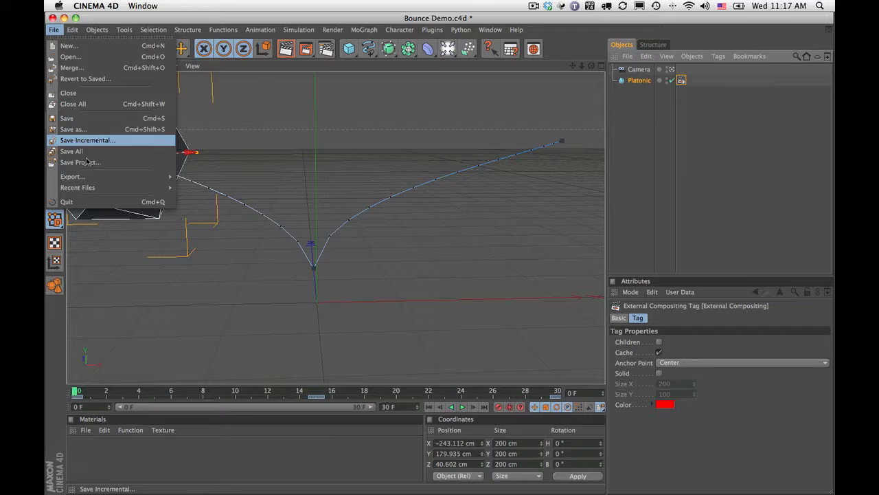
left_click(71, 176)
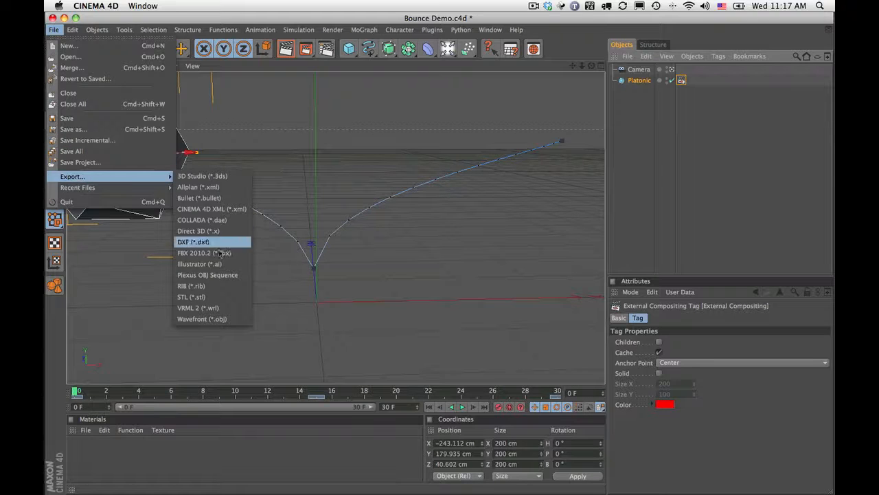
mouse_move(207, 275)
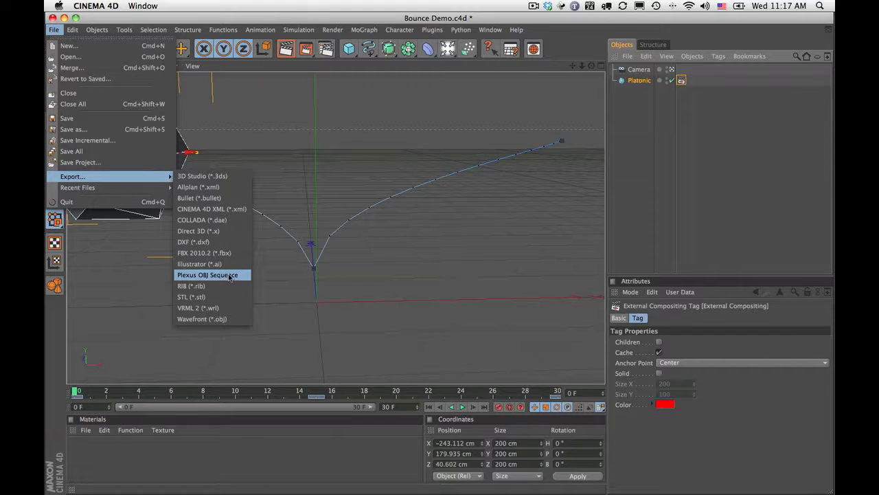
left_click(207, 275)
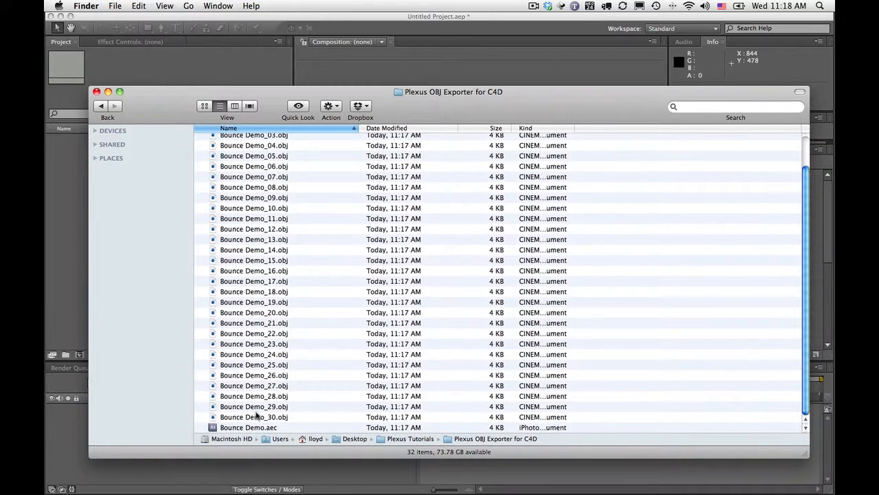
Select the exported Bounce Demo.aec file for import into After Effects.
left_click(247, 426)
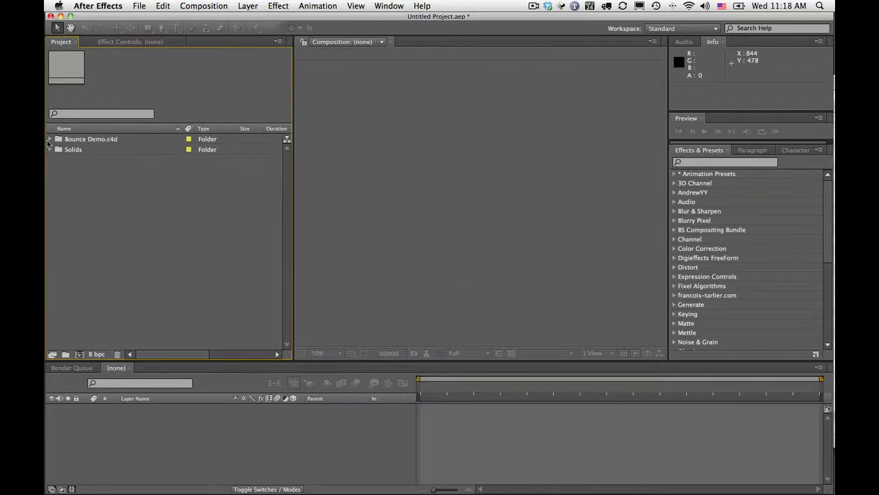
Open the imported Bounce Demo.c4d composition from the Project panel.
left_click(50, 138)
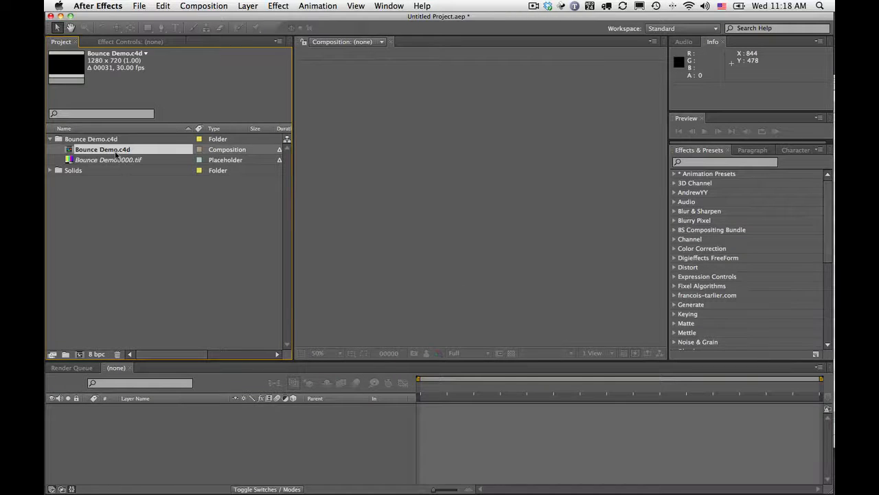
double_click(102, 149)
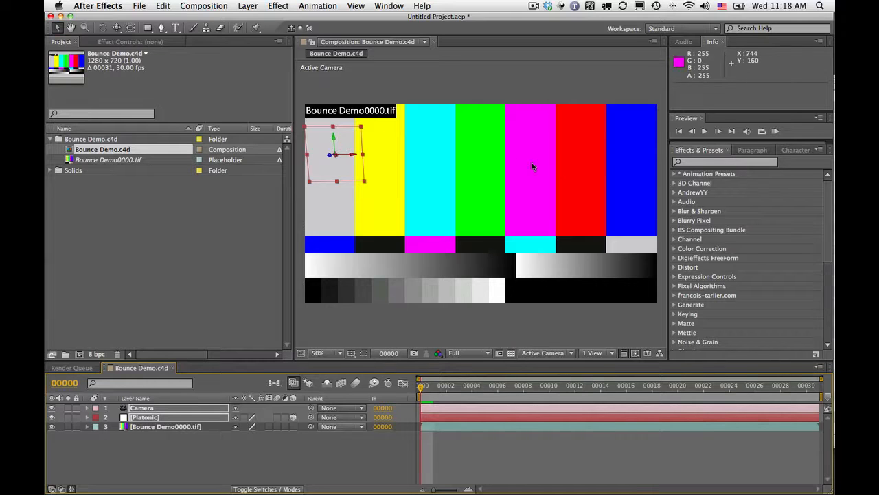
left_click(166, 426)
type("Plexus")
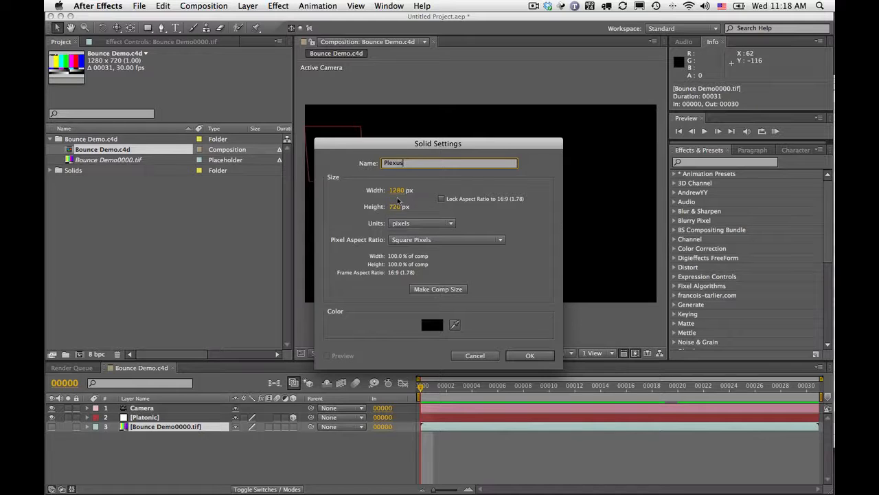
Create the Plexus solid and apply the Rowbyte Plexus effect to it.
left_click(531, 355)
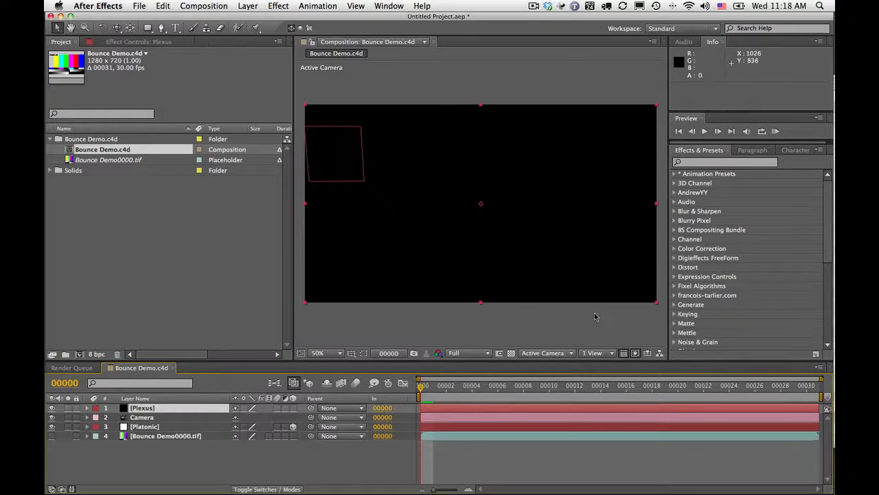
left_click(278, 5)
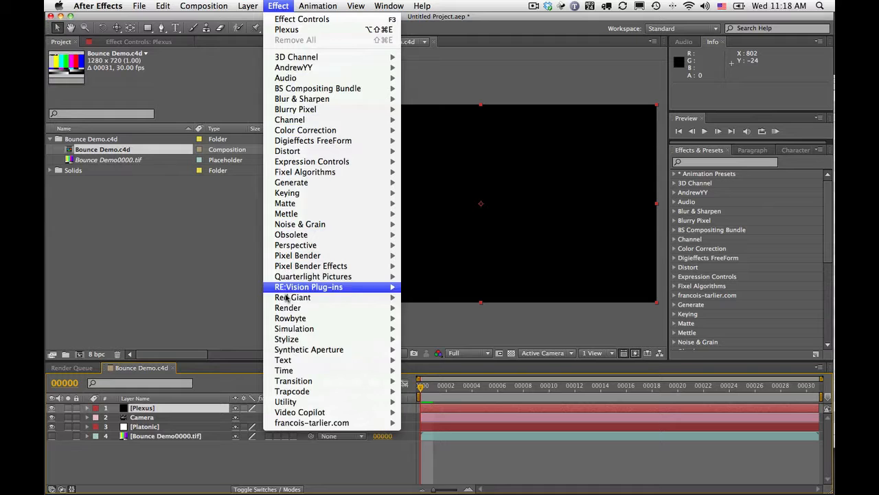
mouse_move(290, 318)
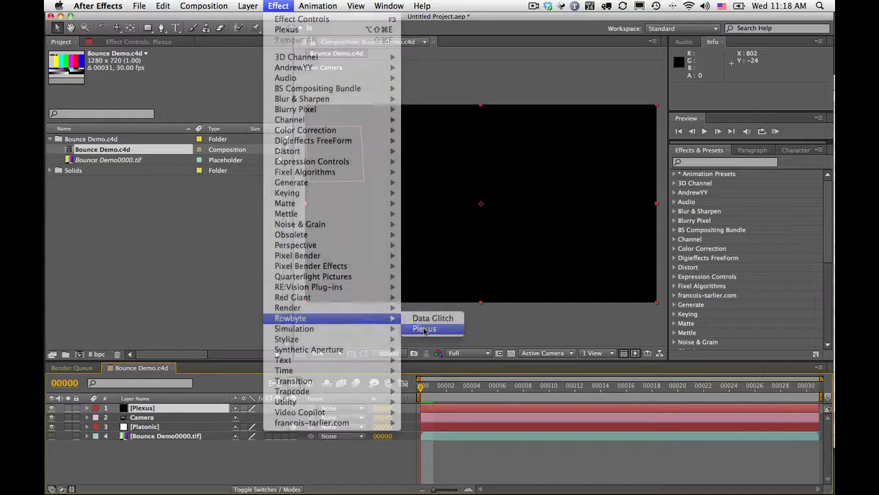
left_click(424, 329)
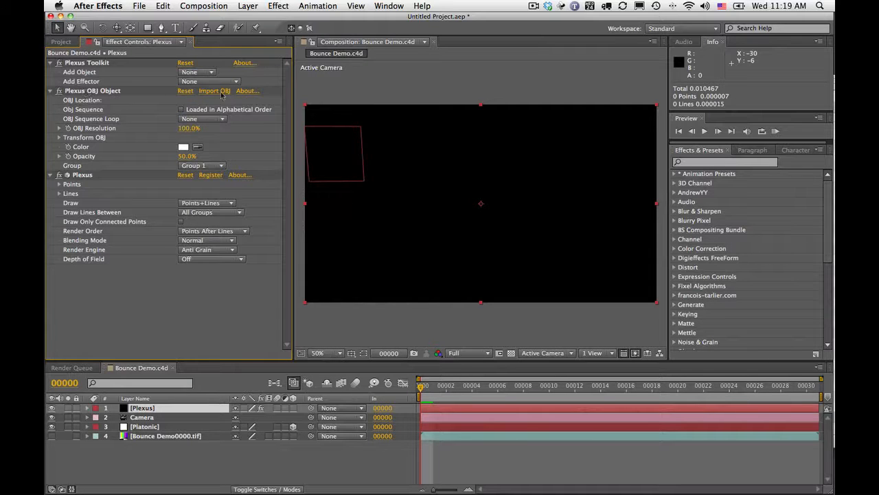
Import Bounce Demo_00.obj as the Plexus OBJ object's file.
left_click(215, 91)
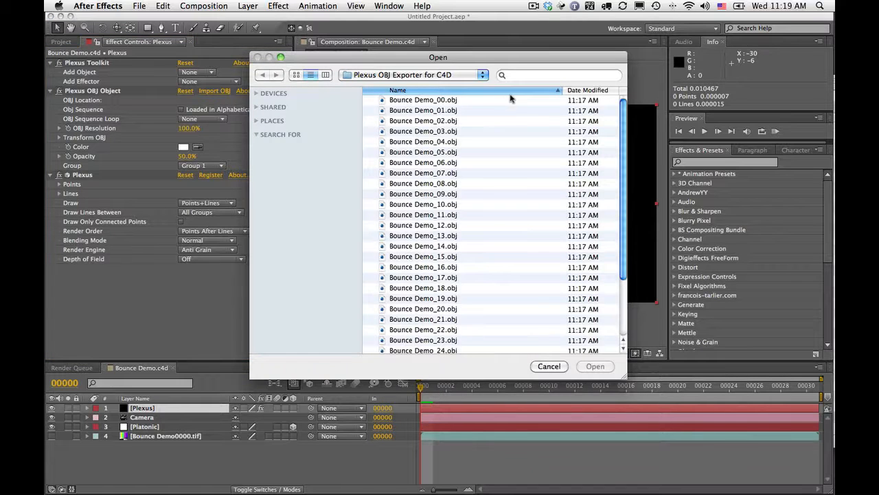
left_click(423, 99)
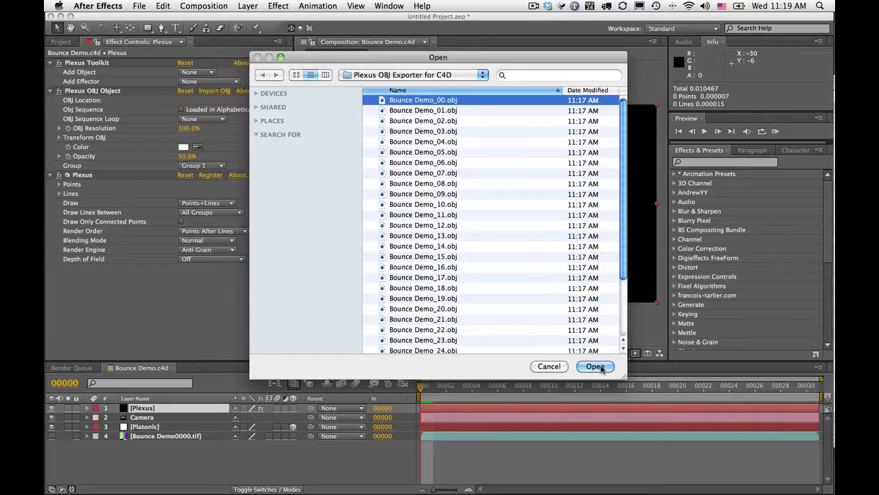
left_click(595, 366)
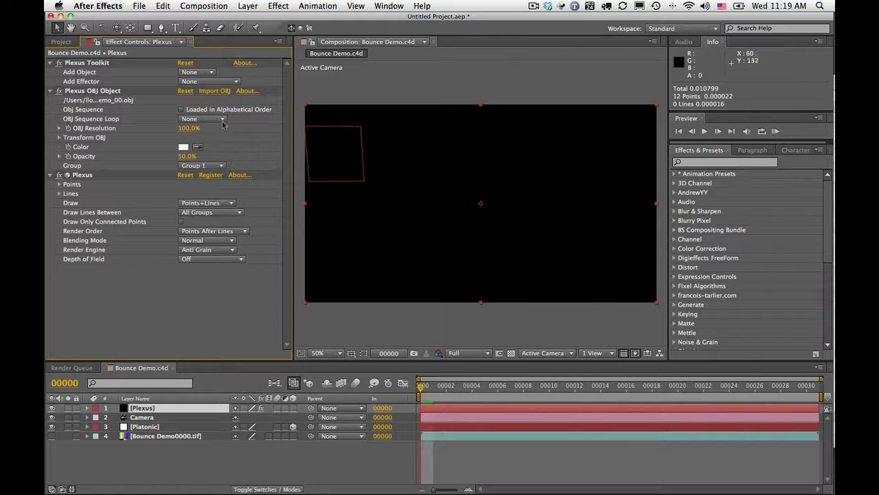
mouse_move(154, 115)
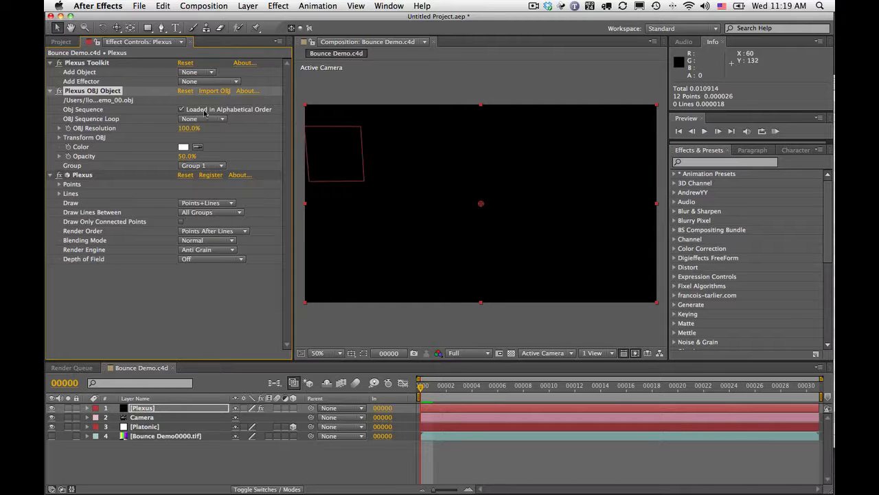
Set the OBJ Y Scale to -100 under Transform OBJ to flip the points vertically.
left_click(59, 138)
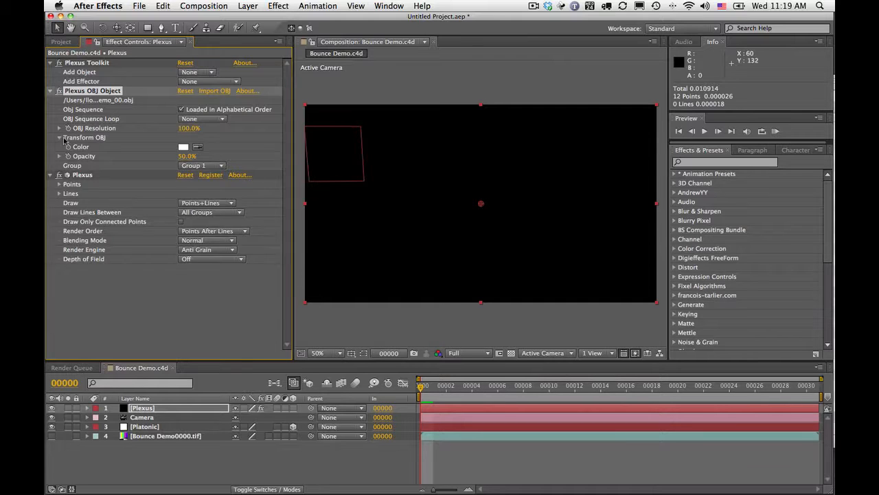
left_click(59, 138)
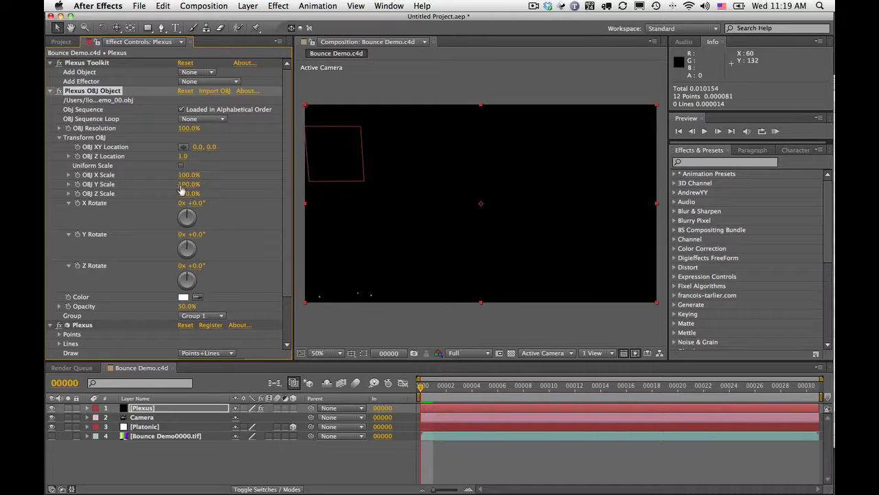
double_click(189, 184)
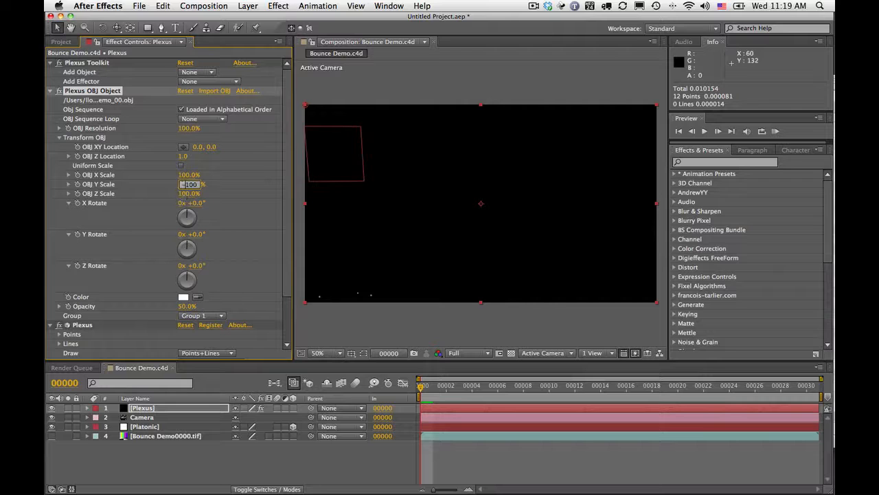
type("-100")
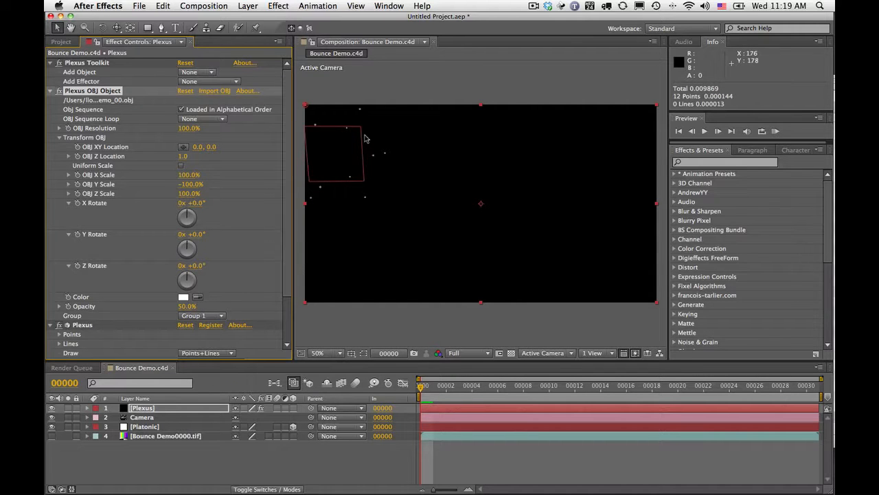
mouse_move(363, 121)
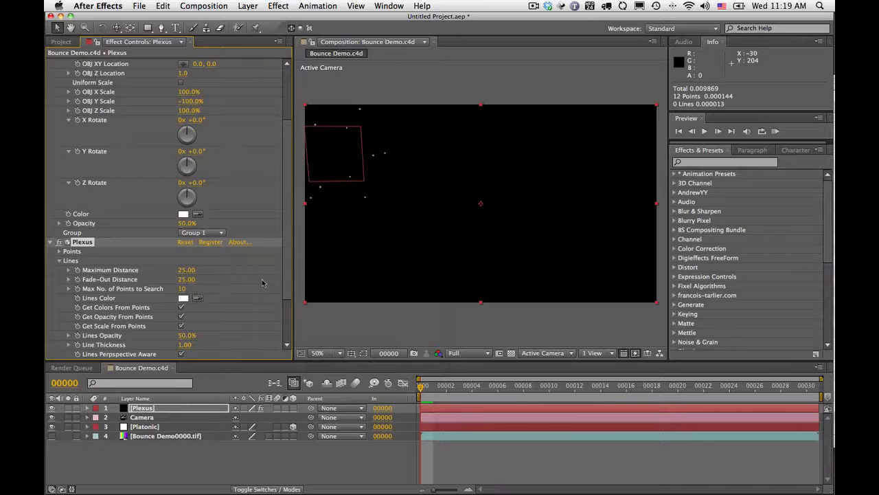
Raise Plexus Lines Maximum Distance to 35 so the points connect into a wireframe.
scroll("down", 3)
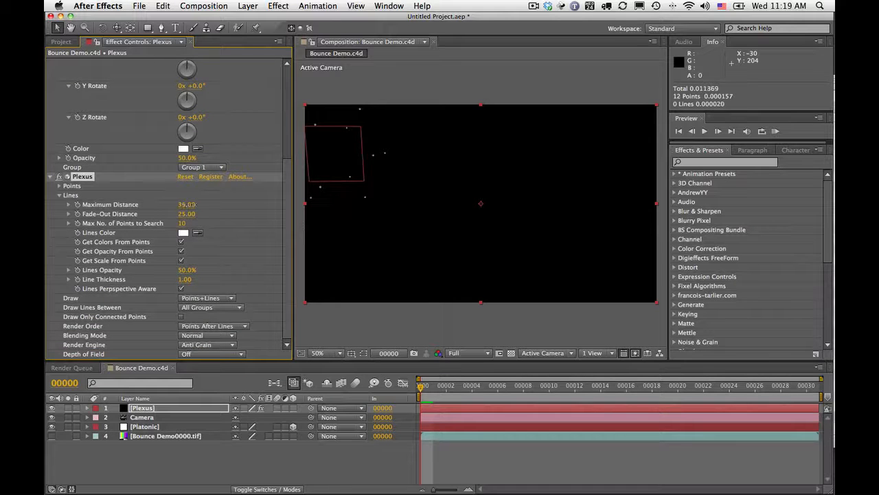
left_click_drag(188, 204, 213, 203)
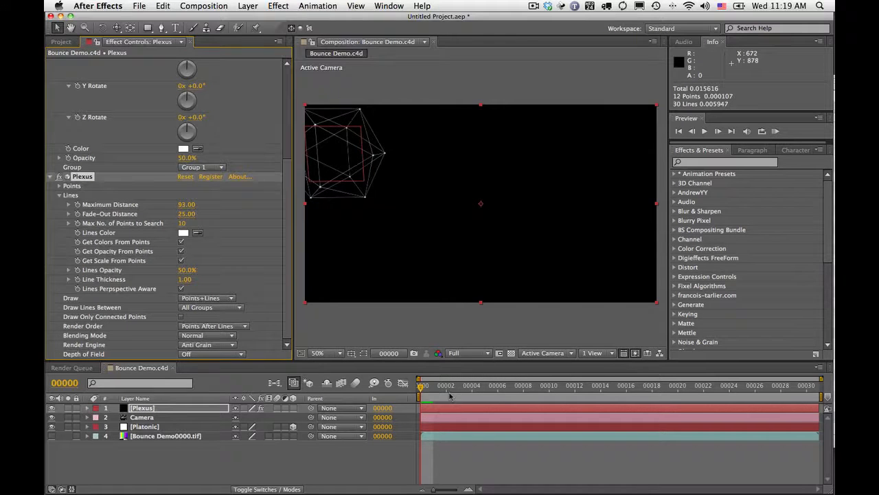
Scrub through the timeline and play a RAM preview of the bouncing wireframe.
left_click_drag(420, 384, 666, 385)
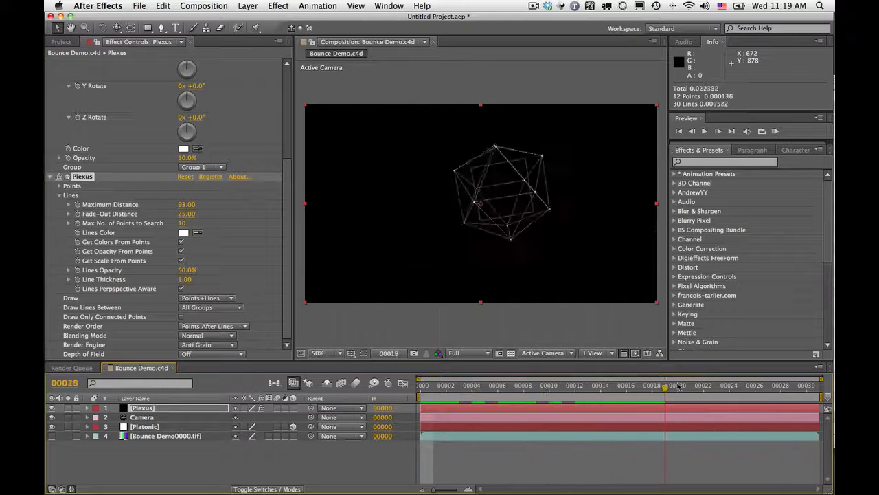
left_click(588, 384)
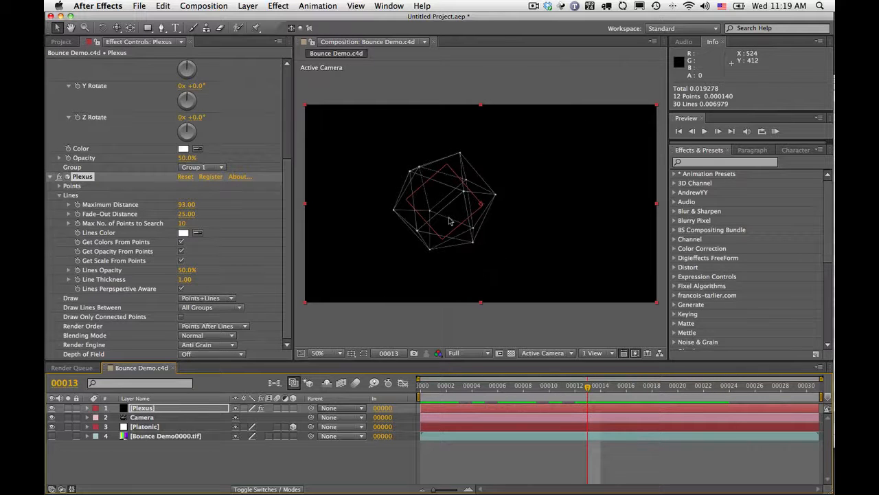
left_click(775, 132)
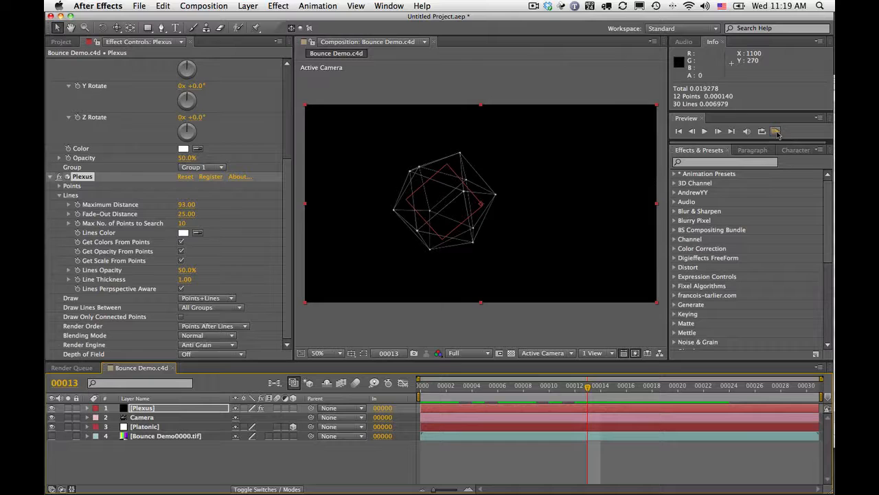
left_click(775, 132)
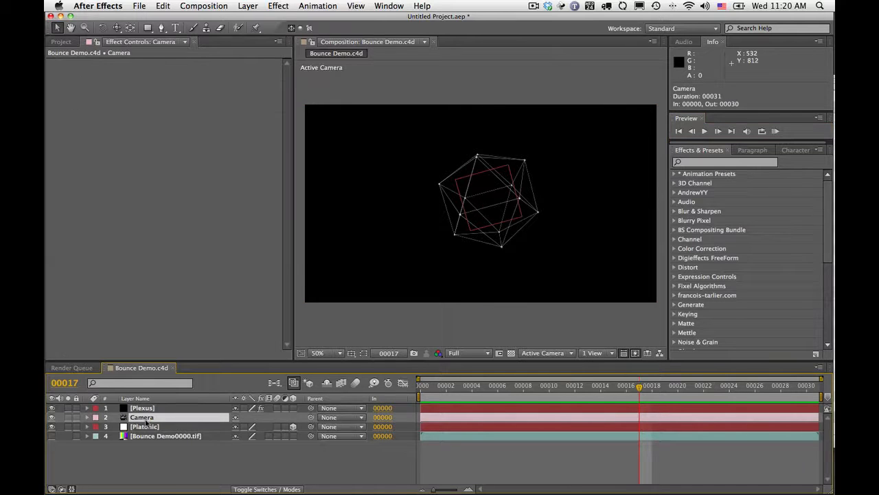
Reveal the Camera layer's Point of Interest, Position, Orientation and Zoom properties.
left_click(88, 417)
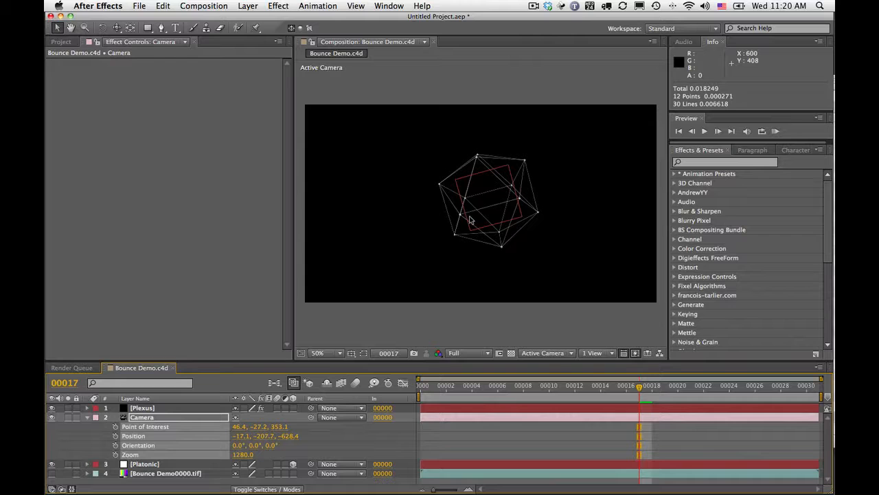
mouse_move(495, 201)
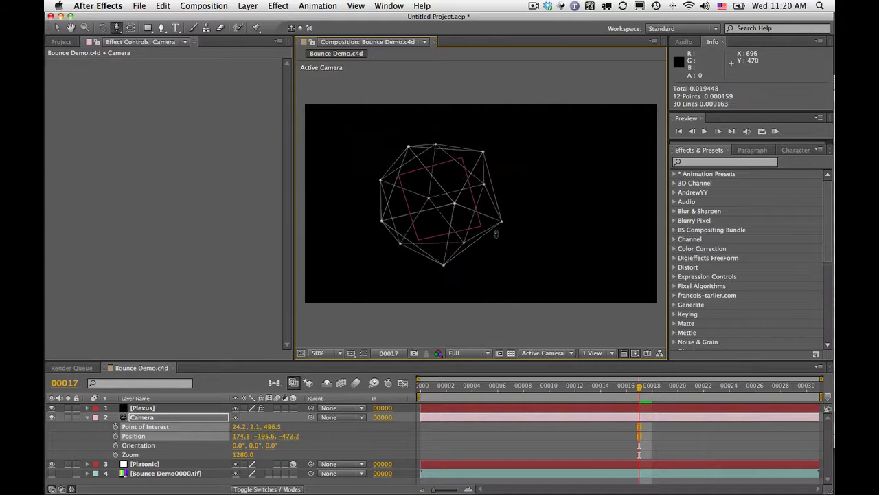
mouse_move(490, 228)
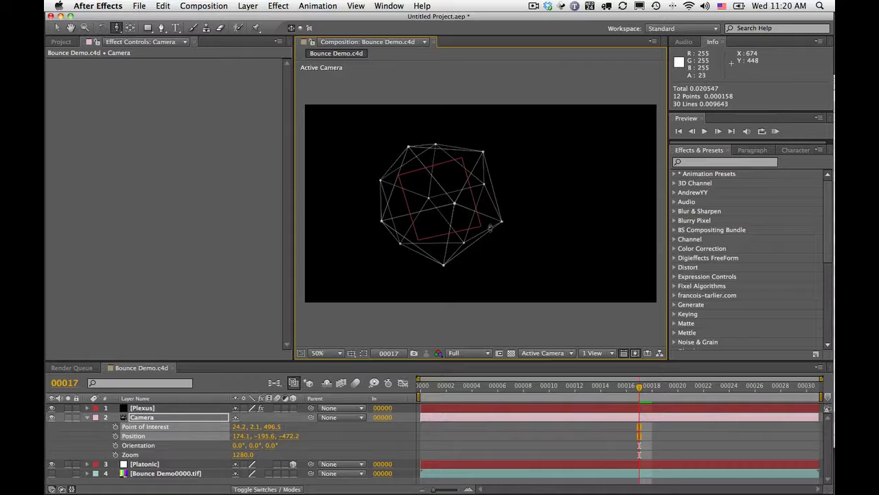
mouse_move(490, 227)
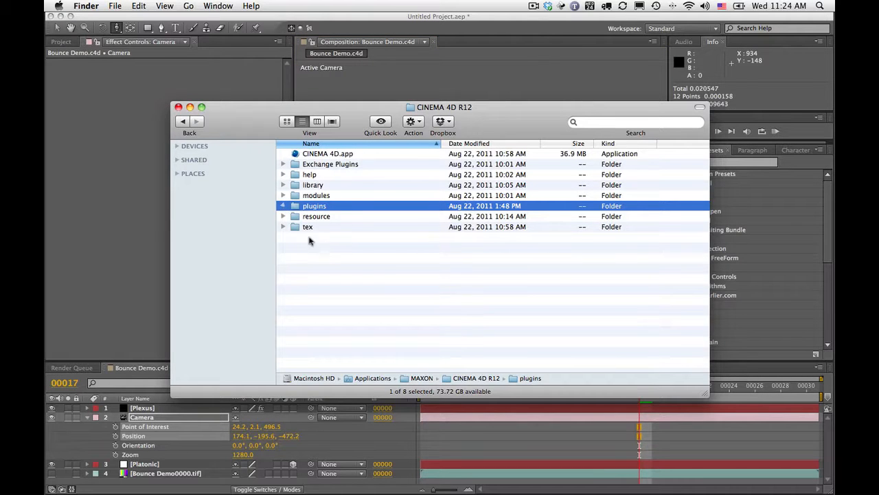
Expand the Cinema 4D R12 plugins folder and select the Plexus OBJ Exporter folder.
left_click(283, 206)
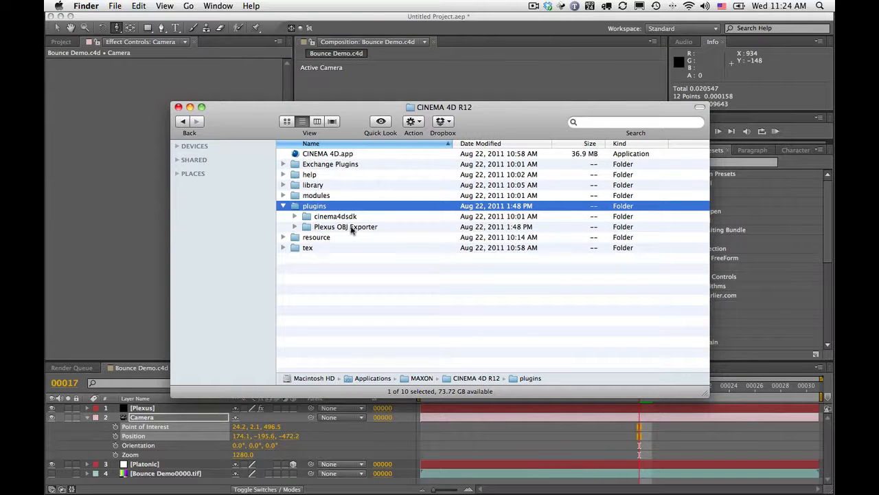
left_click(347, 226)
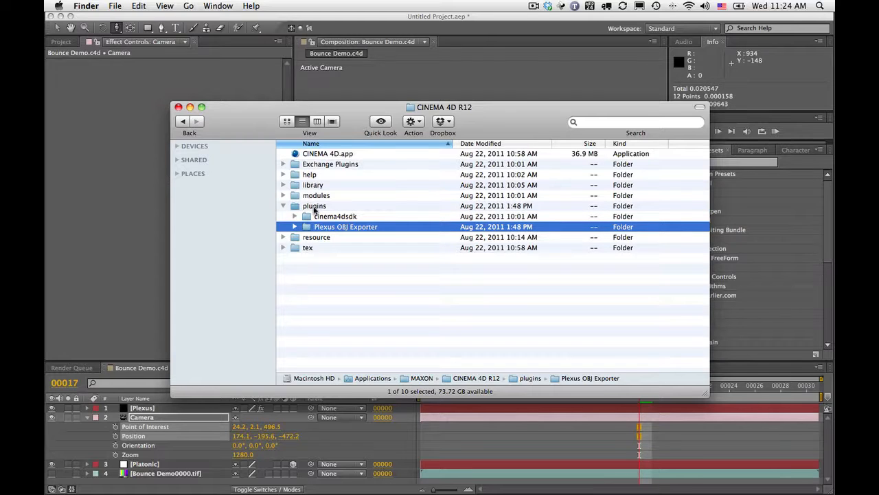